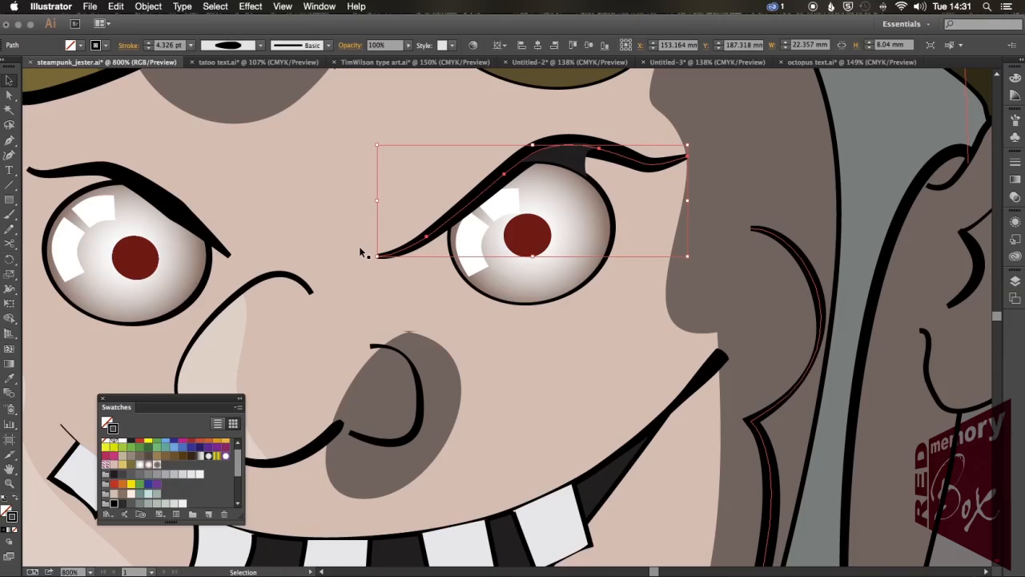
{"action": "mouse_move", "coordinate": [457, 276]}
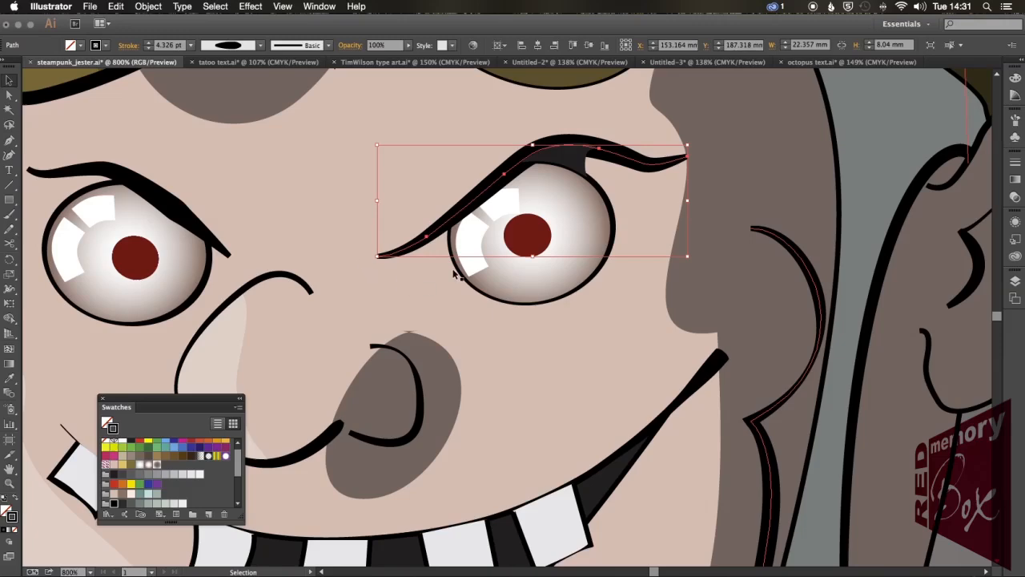
{"action": "mouse_move", "coordinate": [429, 289]}
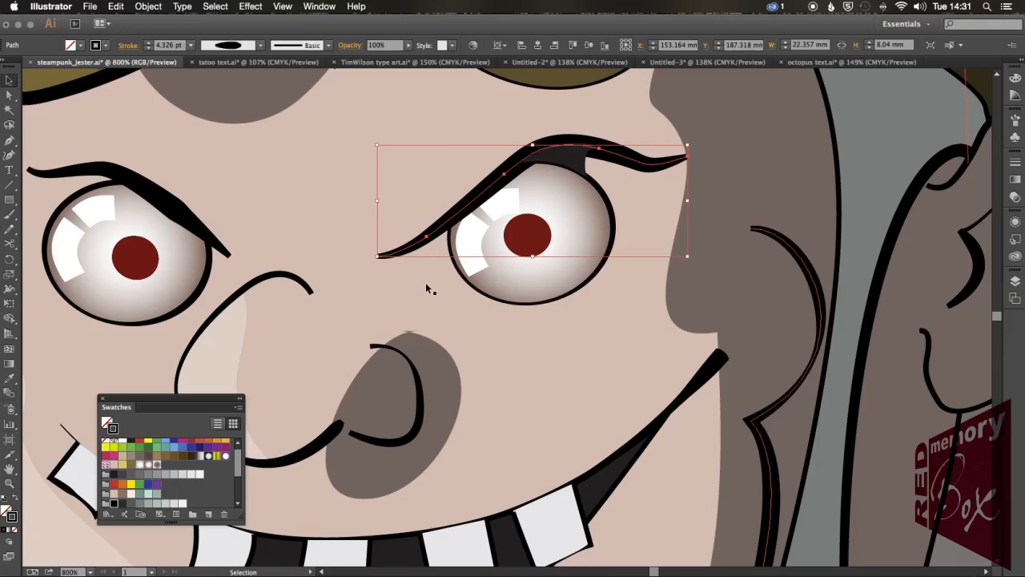
{"action": "mouse_move", "coordinate": [356, 224]}
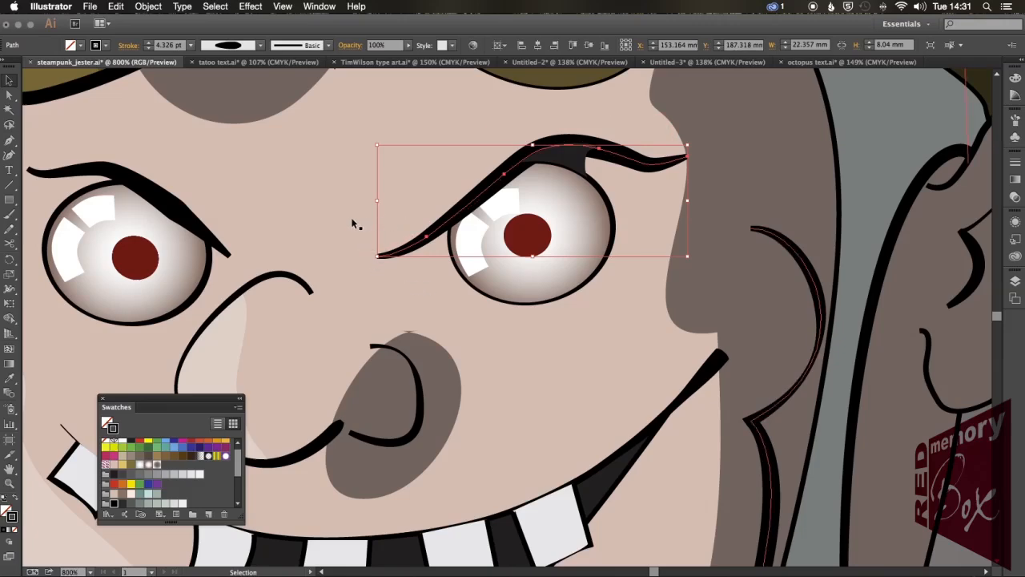
{"action": "mouse_move", "coordinate": [337, 225]}
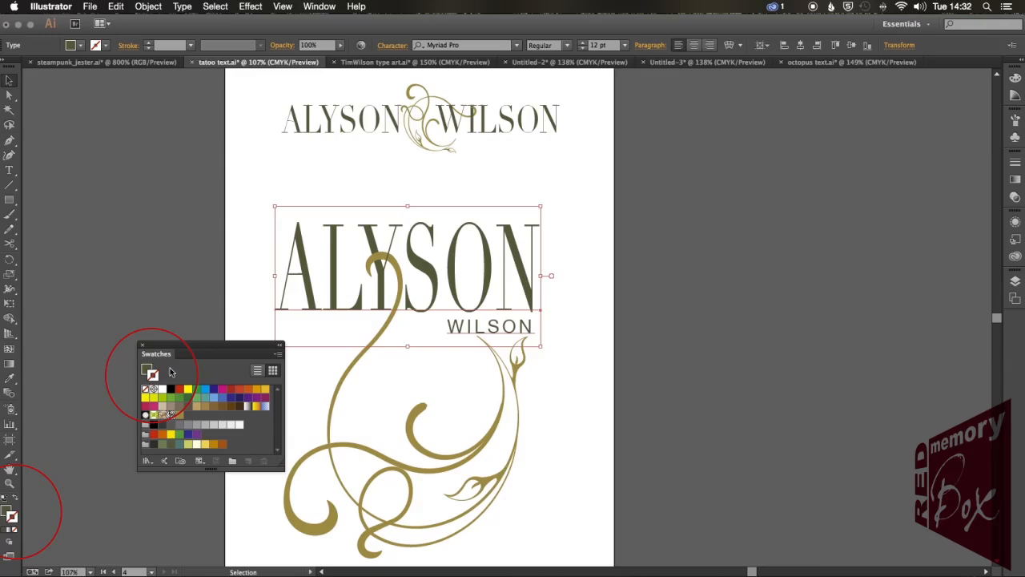
{"action": "mouse_move", "coordinate": [261, 156]}
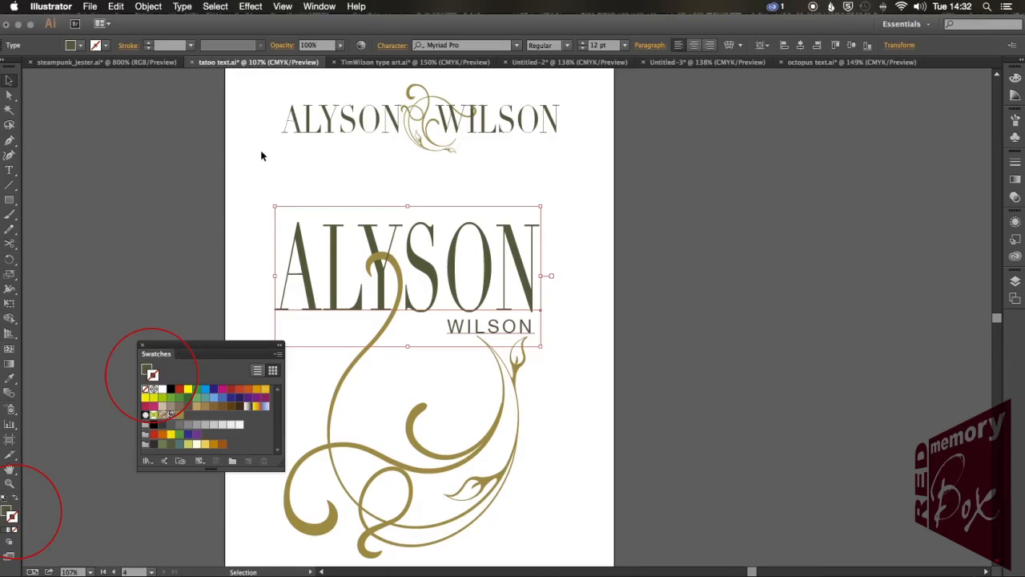
Step: Deselect the ALYSON lettering in the tattoo text document
{"action": "left_click", "coordinate": [415, 61]}
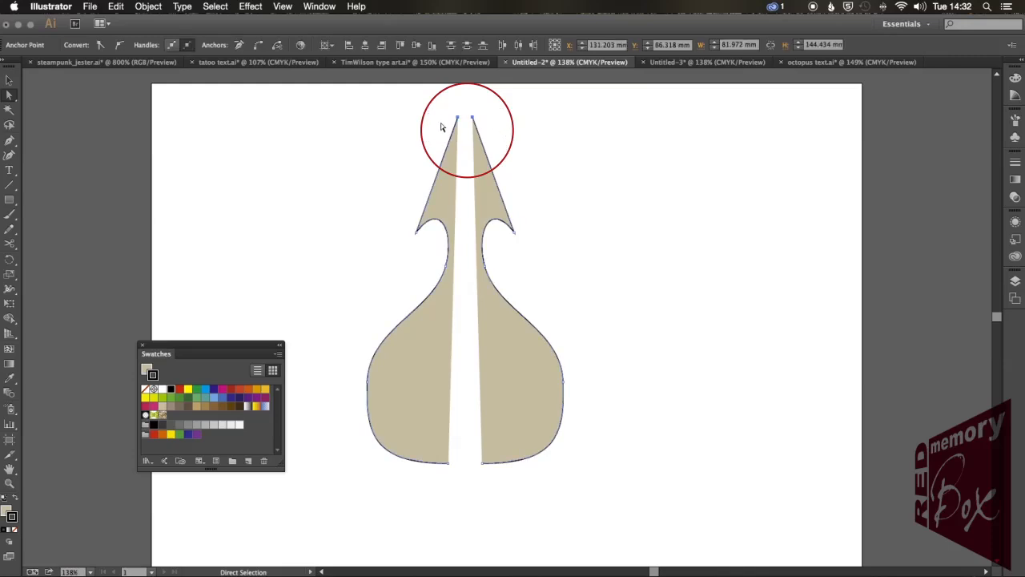
{"action": "mouse_move", "coordinate": [516, 128]}
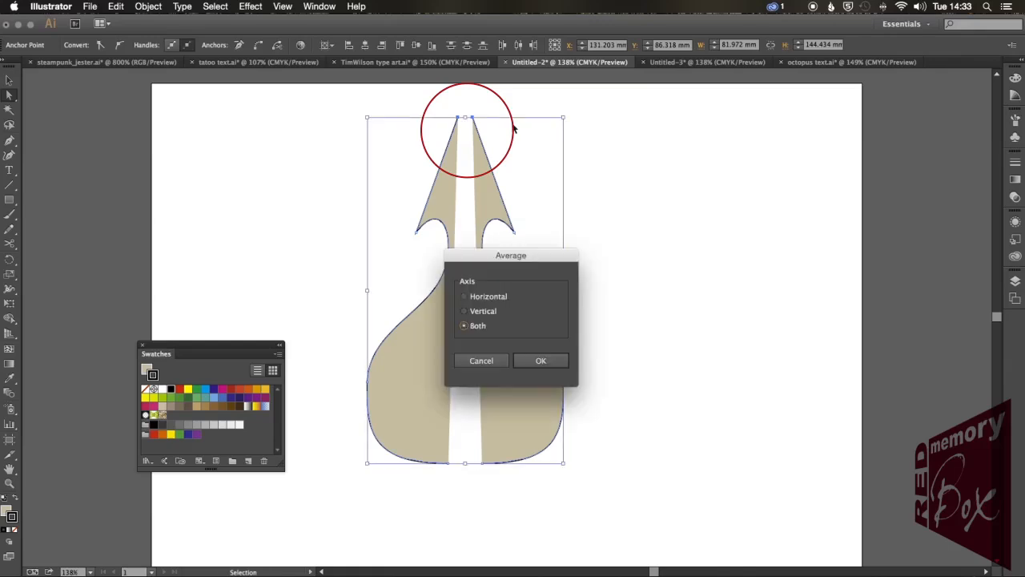
Step: Average the two top anchor points on both axes so the arrow tips meet
{"action": "left_click", "coordinate": [542, 361]}
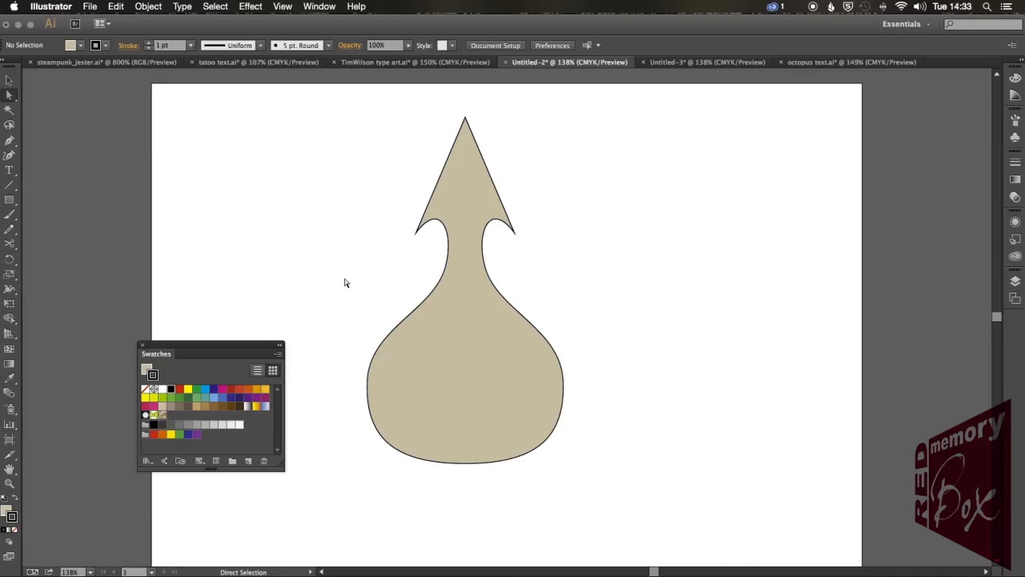
Step: Deselect the joined arrow shape by clicking empty canvas
{"action": "left_click", "coordinate": [707, 61]}
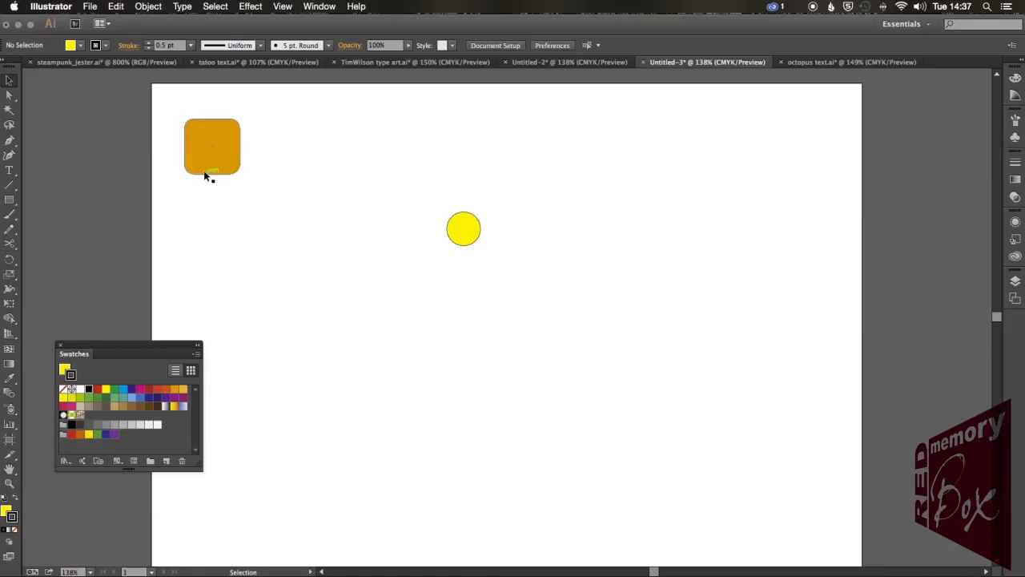
Step: Select the orange rounded square and Option-drag a duplicate to its right
{"action": "left_click", "coordinate": [212, 147]}
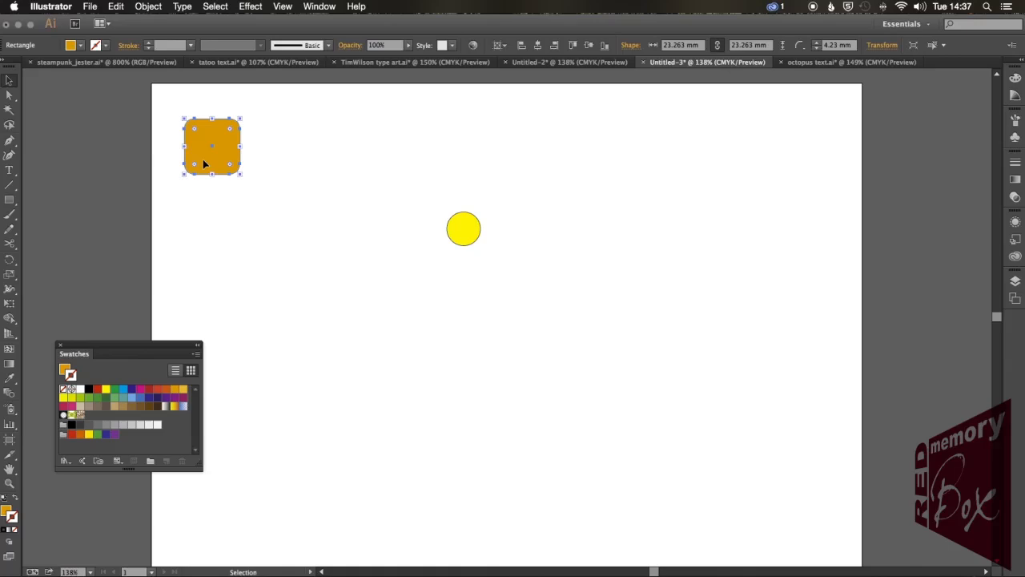
{"action": "left_click_drag", "start_coordinate": [212, 148], "coordinate": [227, 147]}
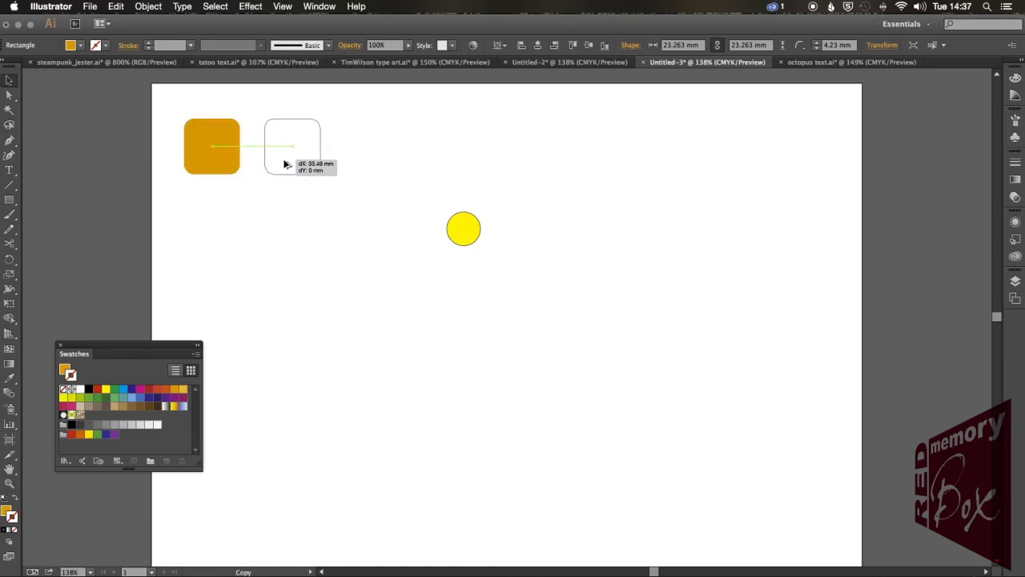
{"action": "left_click_drag", "start_coordinate": [211, 147], "coordinate": [291, 147]}
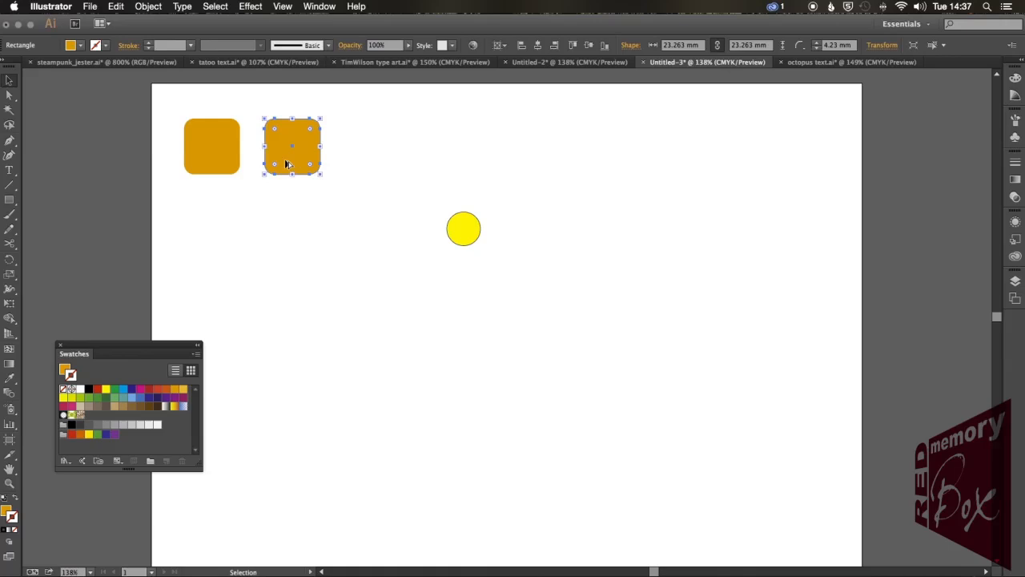
{"action": "mouse_move", "coordinate": [391, 171]}
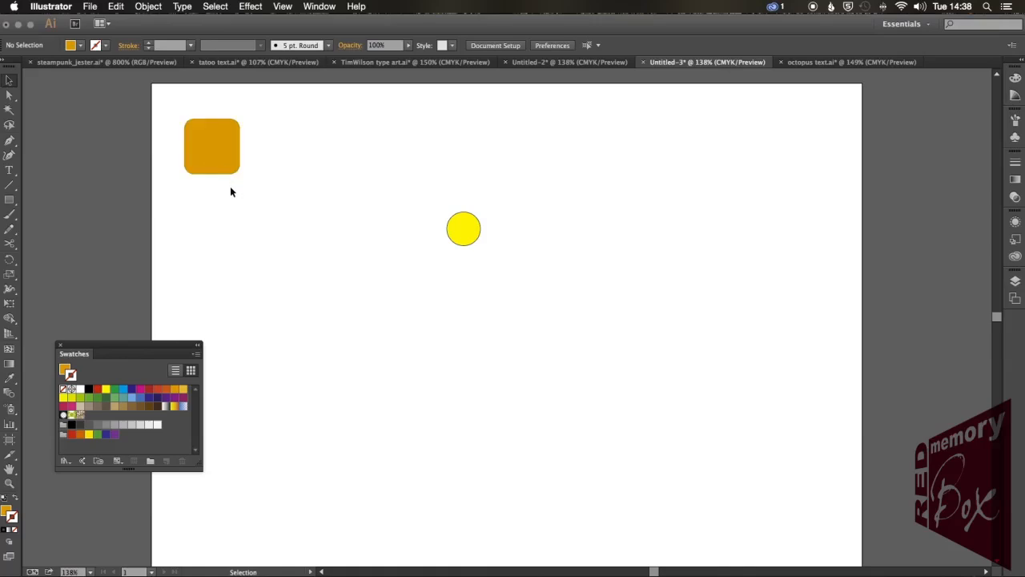
Step: Option-drag square copies right and down to seed the row and right-hand column
{"action": "left_click_drag", "start_coordinate": [212, 147], "coordinate": [298, 147]}
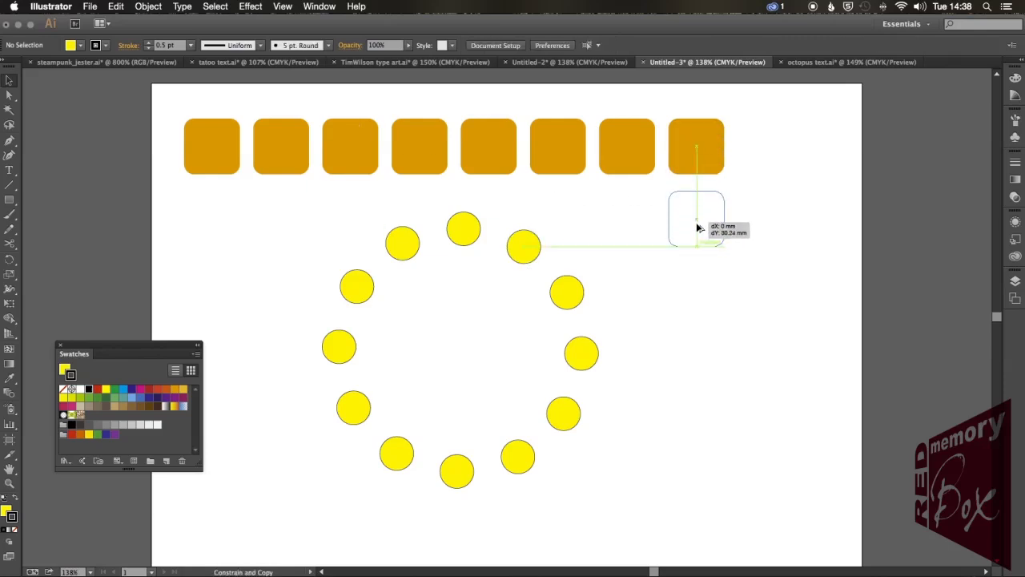
{"action": "left_click_drag", "start_coordinate": [695, 221], "coordinate": [696, 292]}
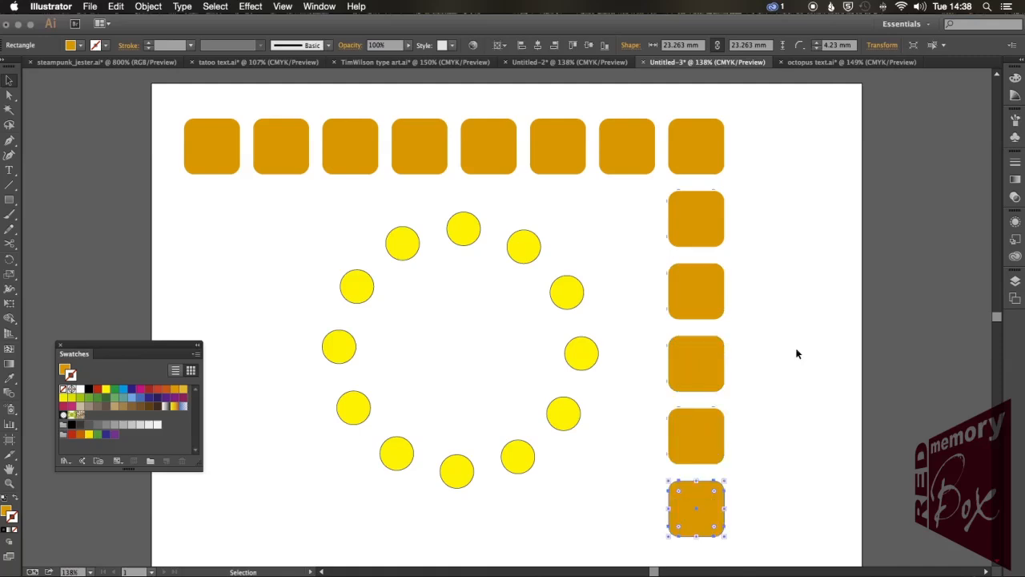
{"action": "mouse_move", "coordinate": [491, 301]}
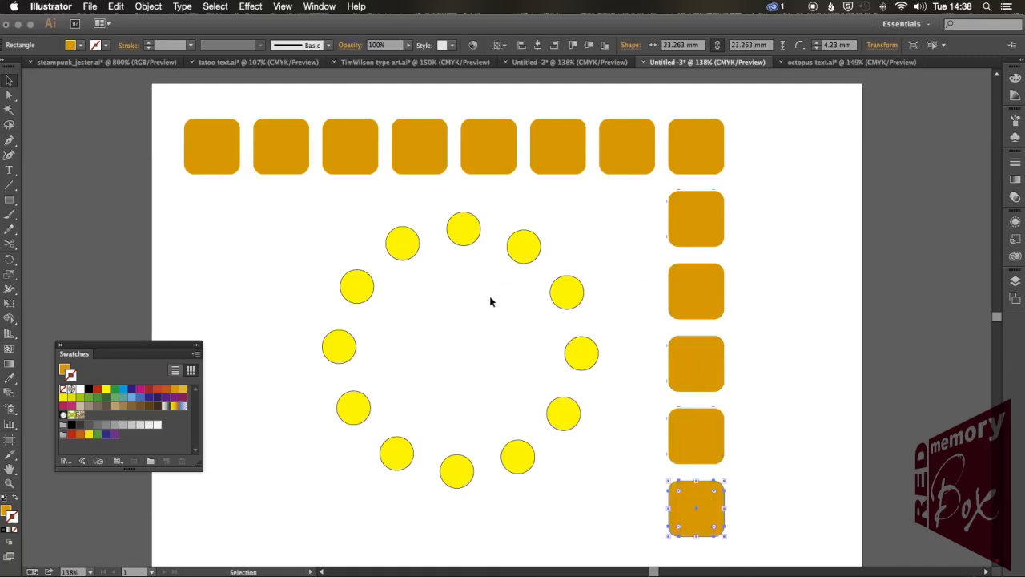
{"action": "mouse_move", "coordinate": [463, 227]}
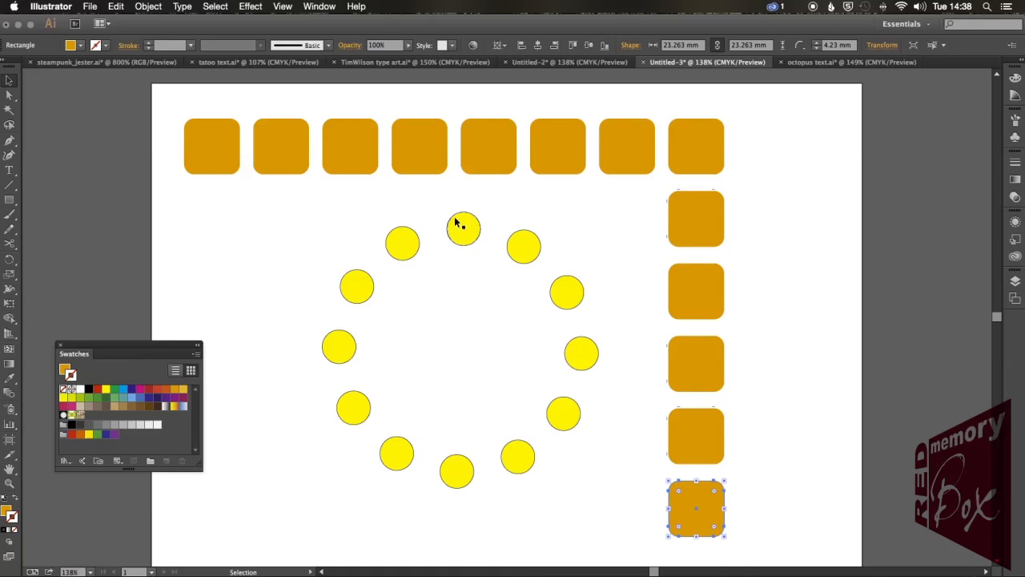
{"action": "mouse_move", "coordinate": [417, 218]}
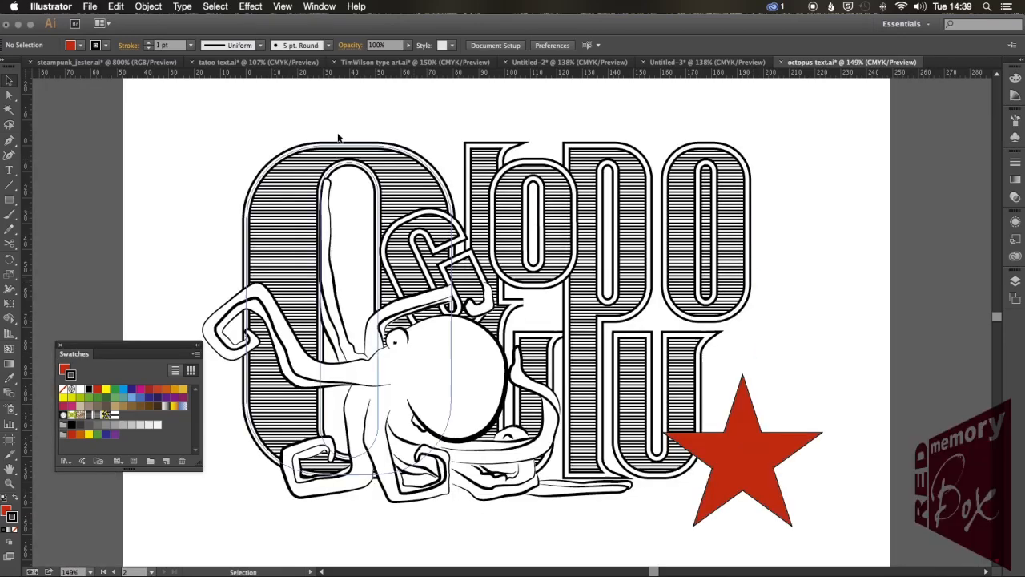
Step: Return to the steampunk jester document and toggle Outline view with Cmd+Y
{"action": "left_click", "coordinate": [105, 61]}
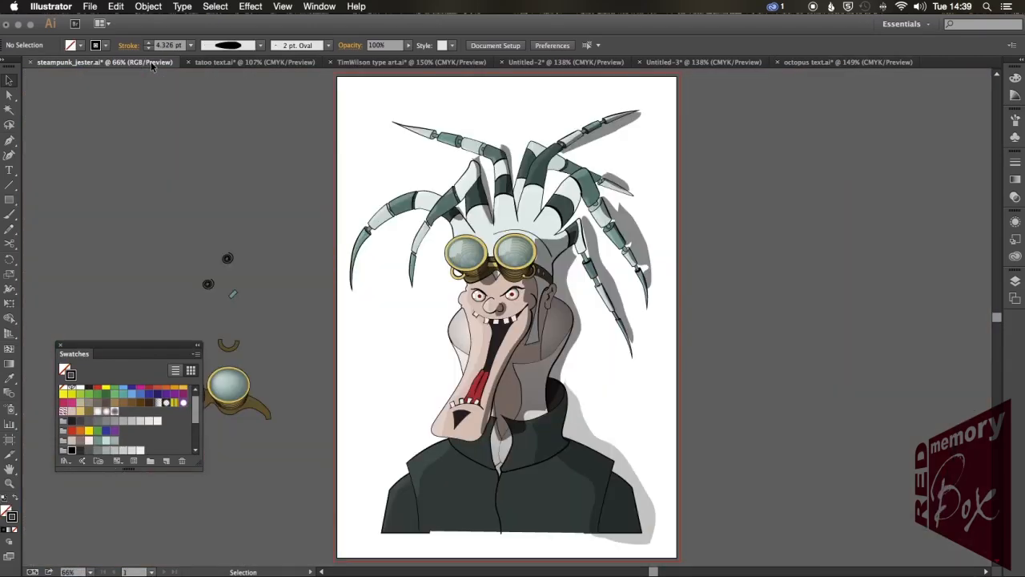
{"action": "key", "text": "cmd+y"}
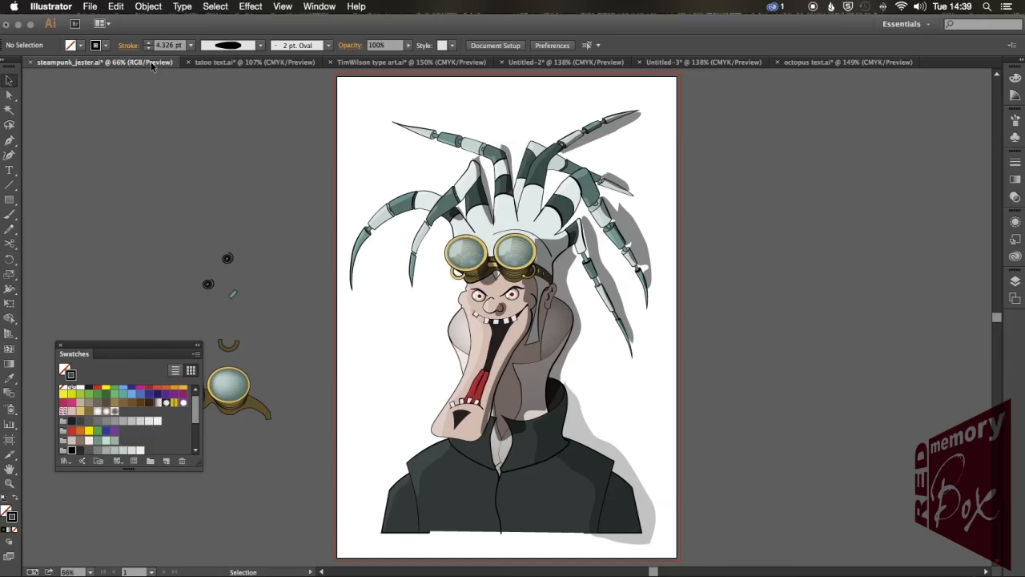
{"action": "key", "text": "cmd+y"}
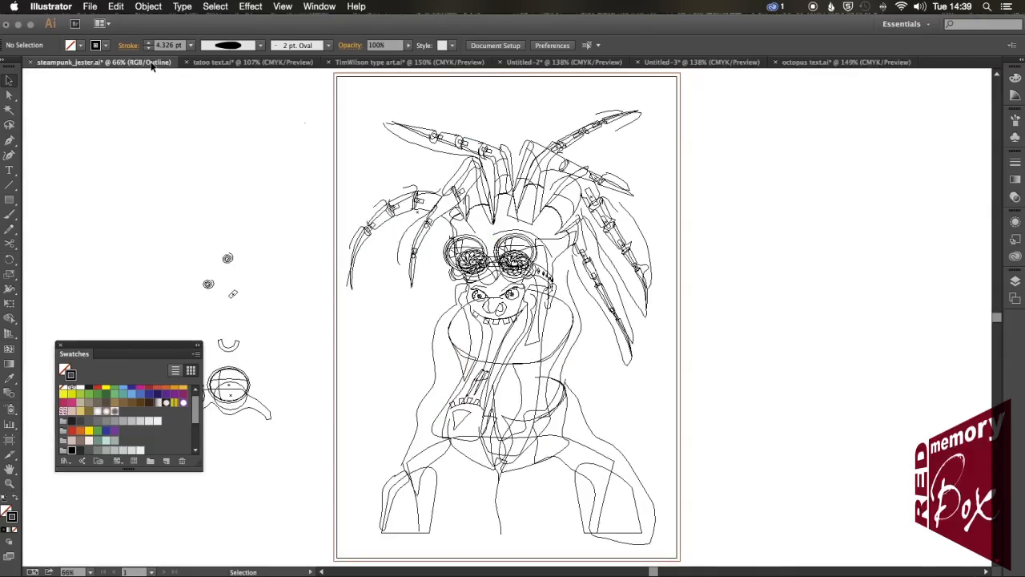